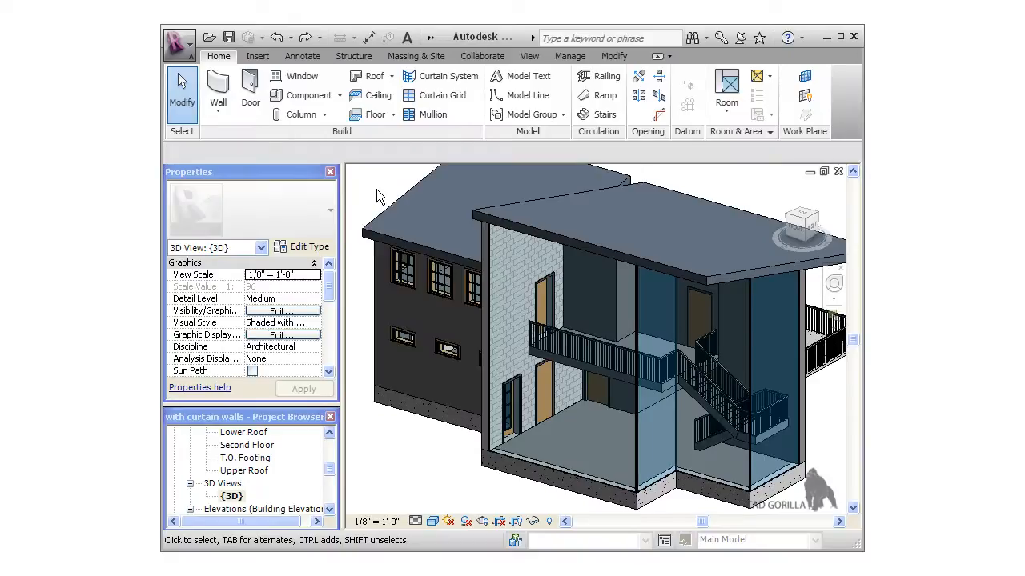
pyautogui.moveTo(429, 115)
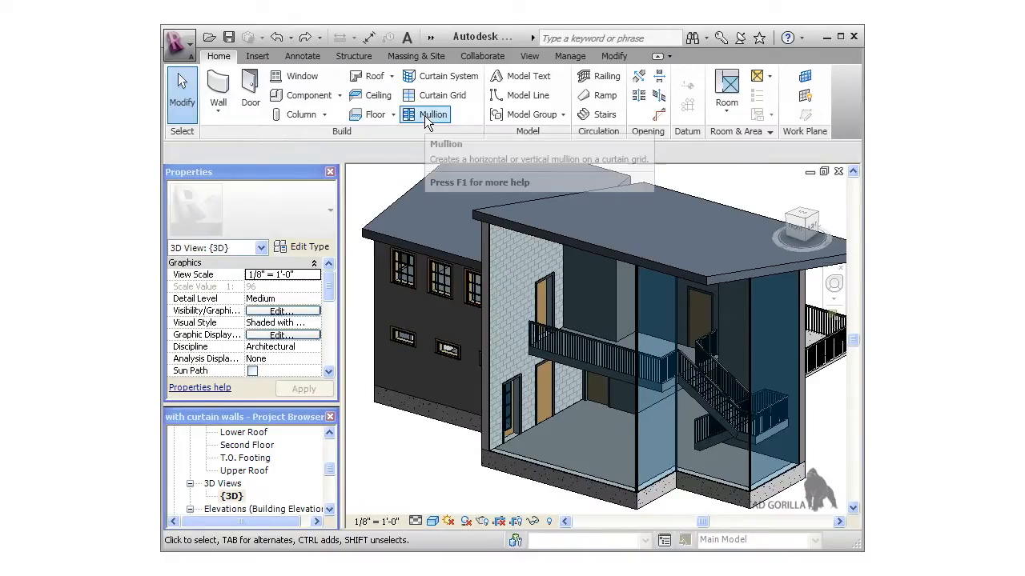
pyautogui.moveTo(426, 115)
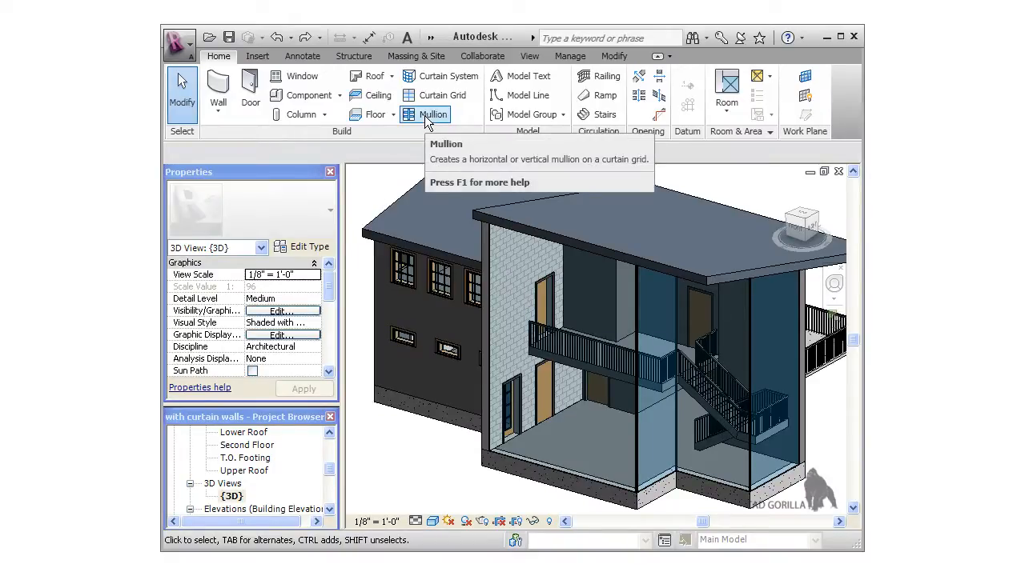
# Start the Mullion tool with the Rectangular Mullion 2.5" x 5" type selected
pyautogui.click(426, 115)
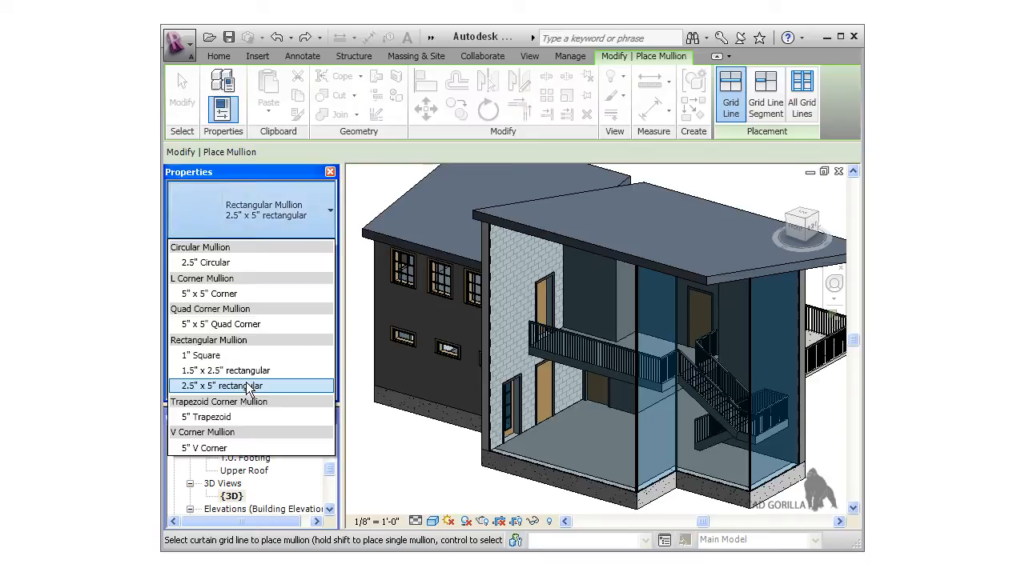
pyautogui.moveTo(247, 387)
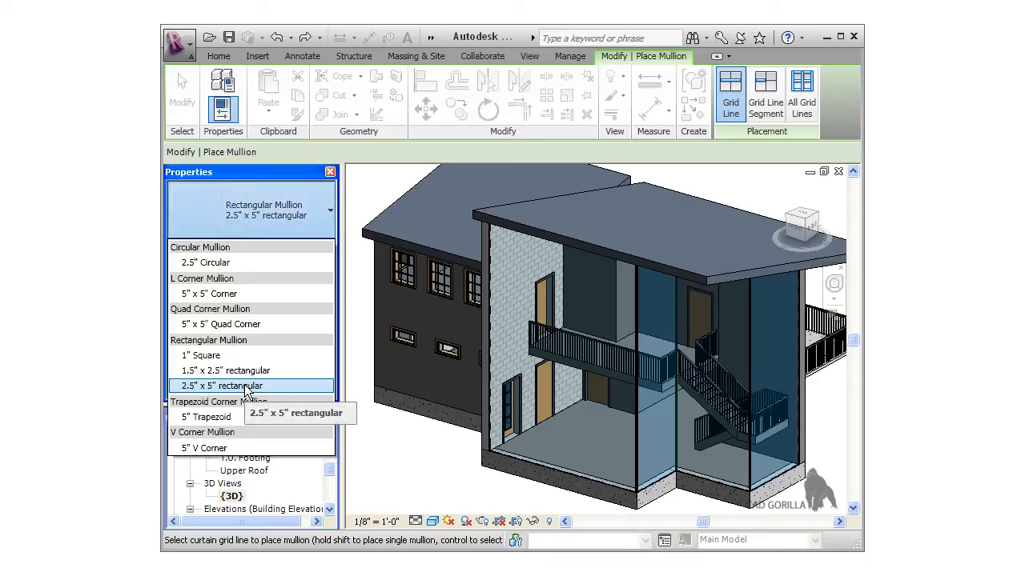
pyautogui.click(218, 385)
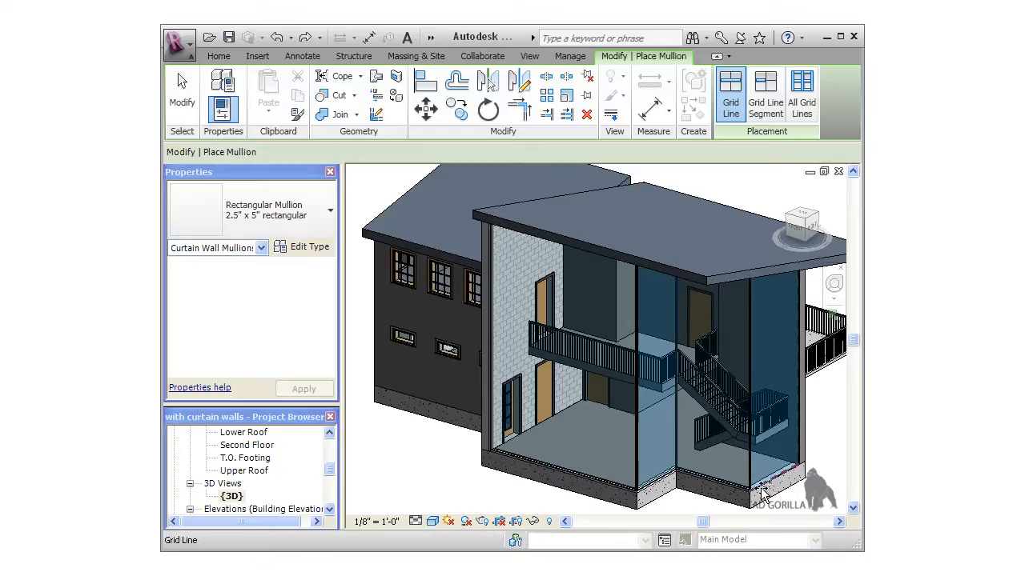
pyautogui.moveTo(771, 490)
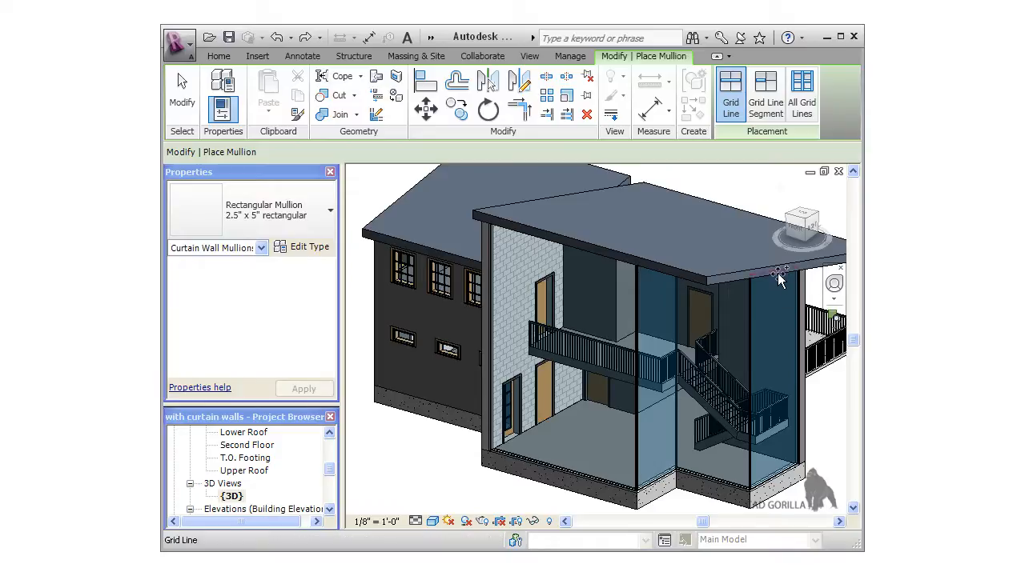
pyautogui.moveTo(729, 280)
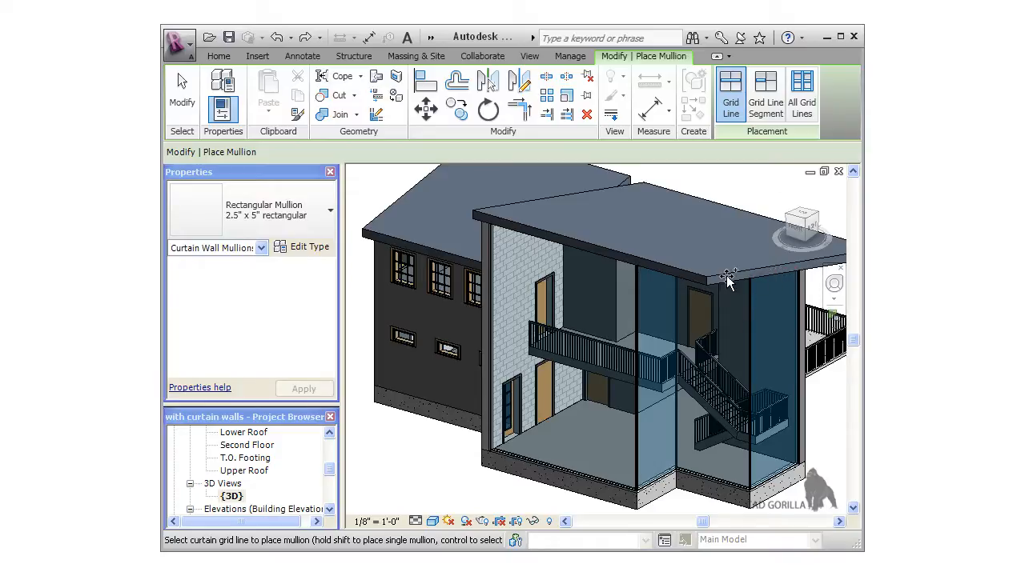
pyautogui.moveTo(661, 263)
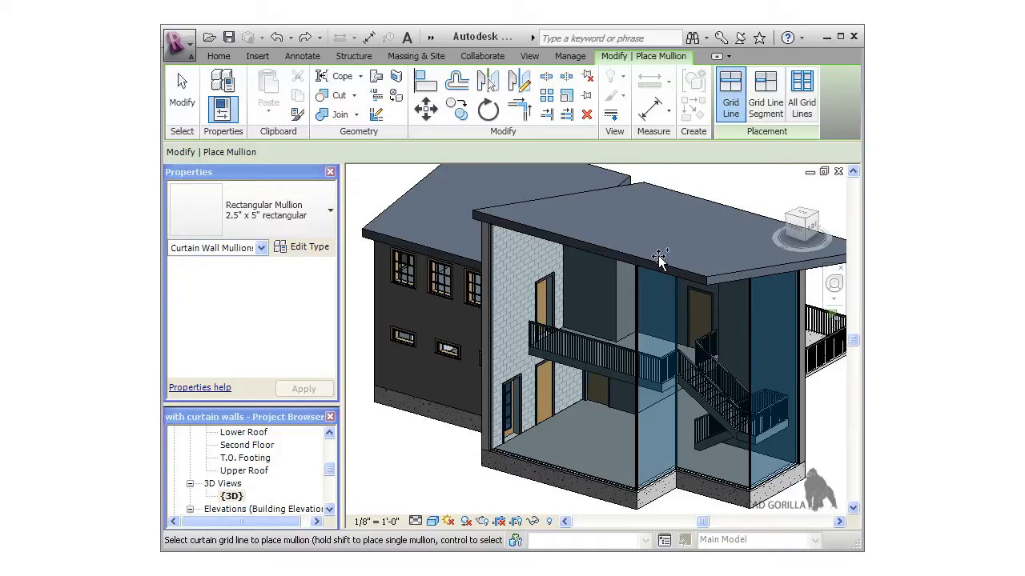
pyautogui.moveTo(653, 269)
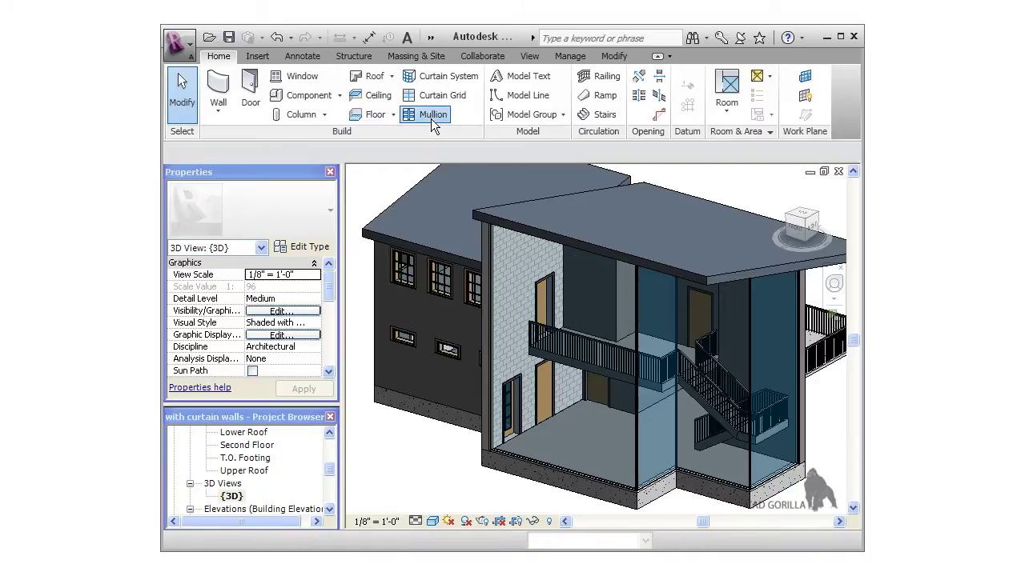
# Expand the Project Browser to list the project's floor plan views
pyautogui.click(431, 116)
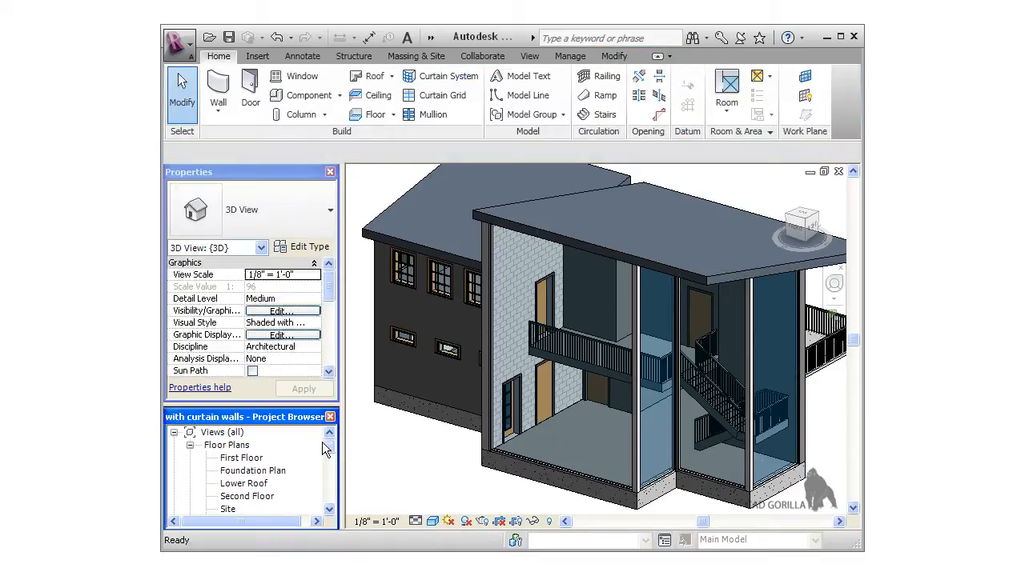
# Open the First Floor plan and pan to the curtain wall corner with its 2 1/2" dimensions
pyautogui.doubleClick(240, 458)
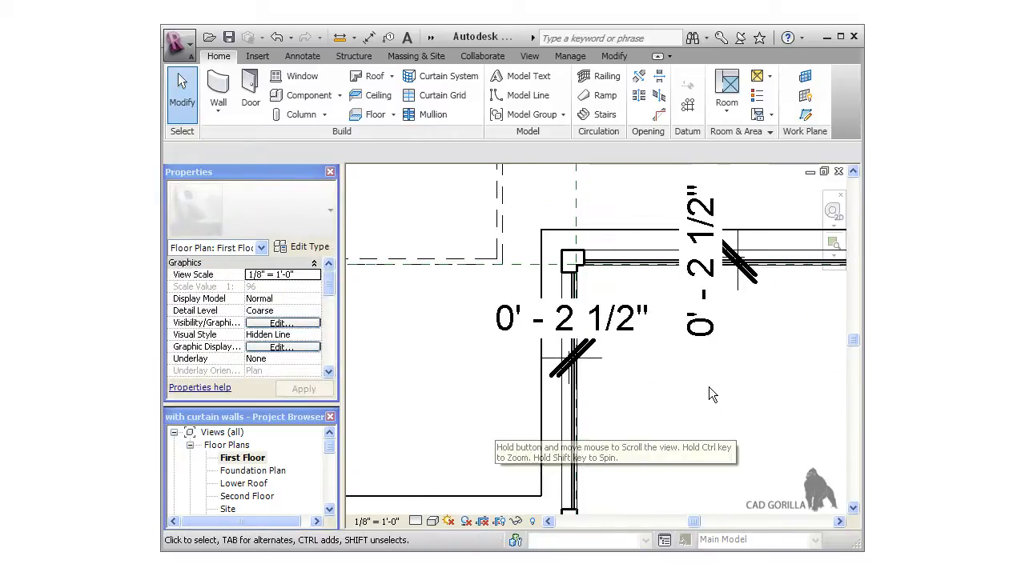
pyautogui.moveTo(712, 392); pyautogui.dragTo(692, 196)
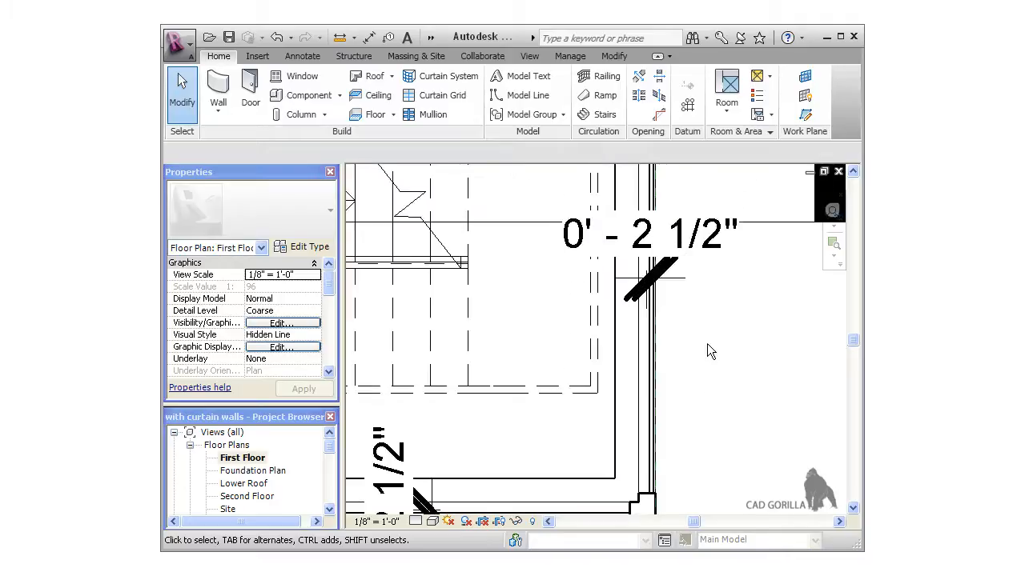
# Start Measure Between Two References from the Modify tools near the stair and curtain wall corner
pyautogui.click(615, 56)
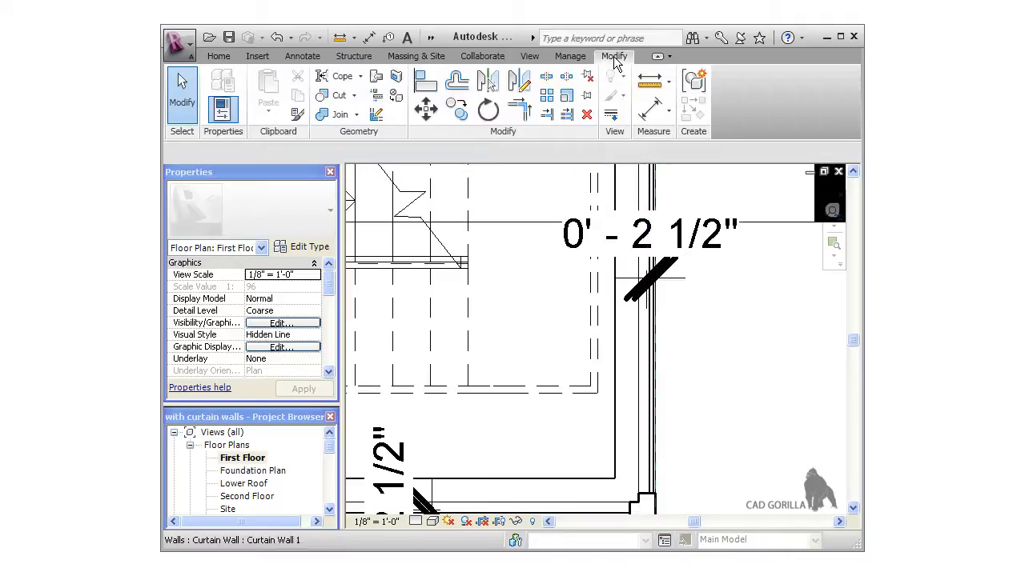
pyautogui.moveTo(644, 80)
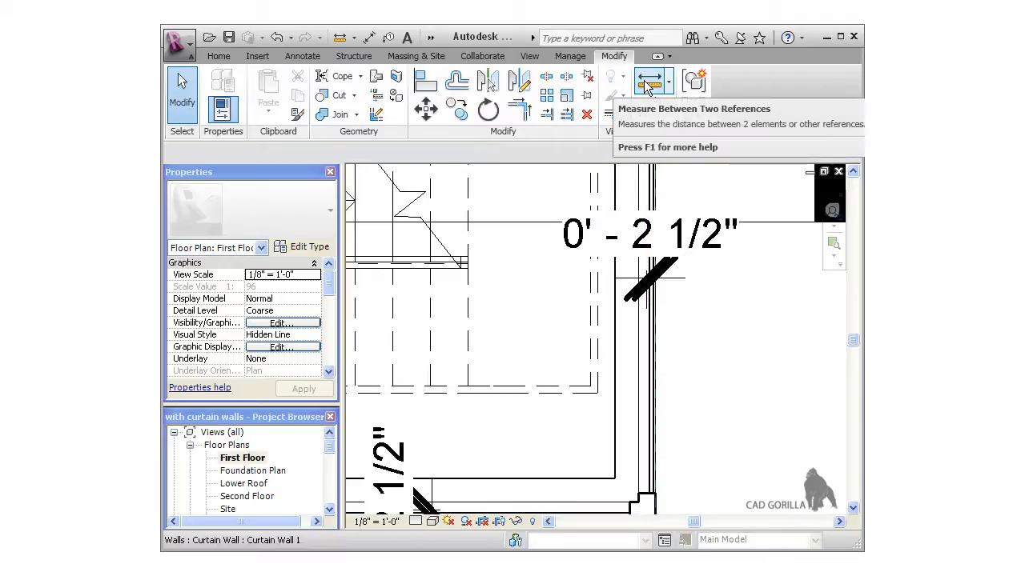
pyautogui.click(654, 80)
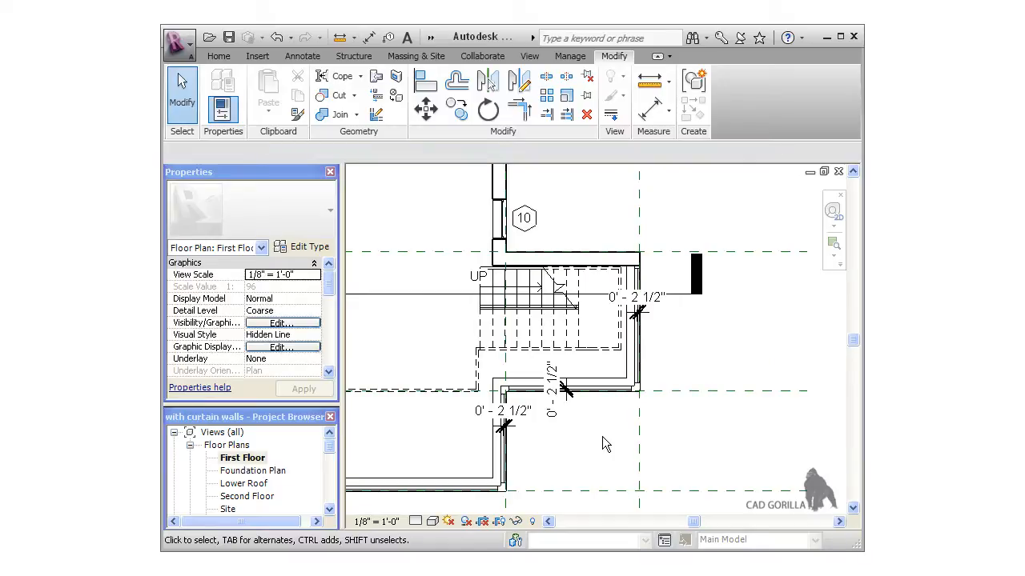
pyautogui.moveTo(594, 455)
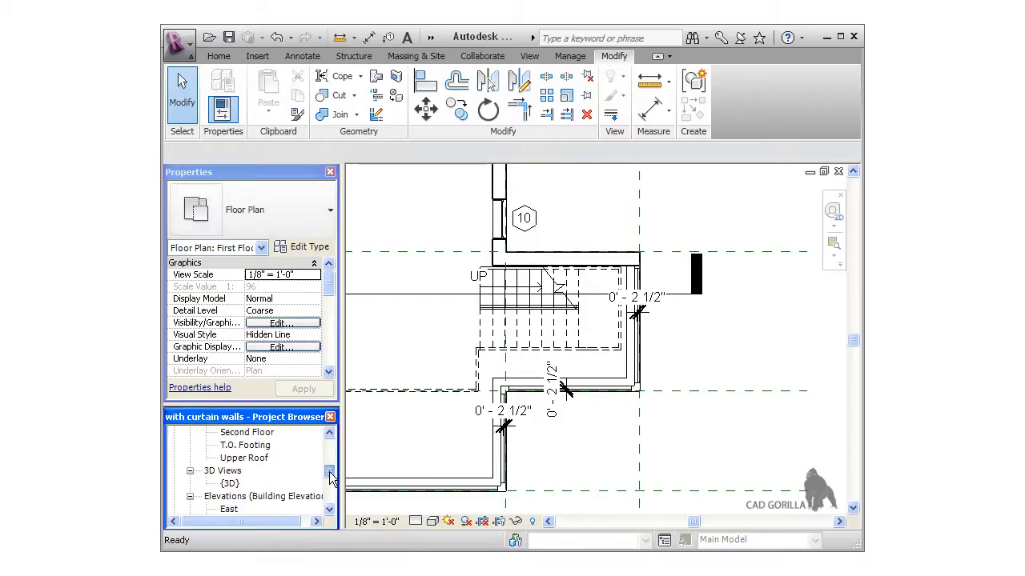
# Reopen the {3D} view facing the front curtain walls and return to the Home tools
pyautogui.doubleClick(231, 471)
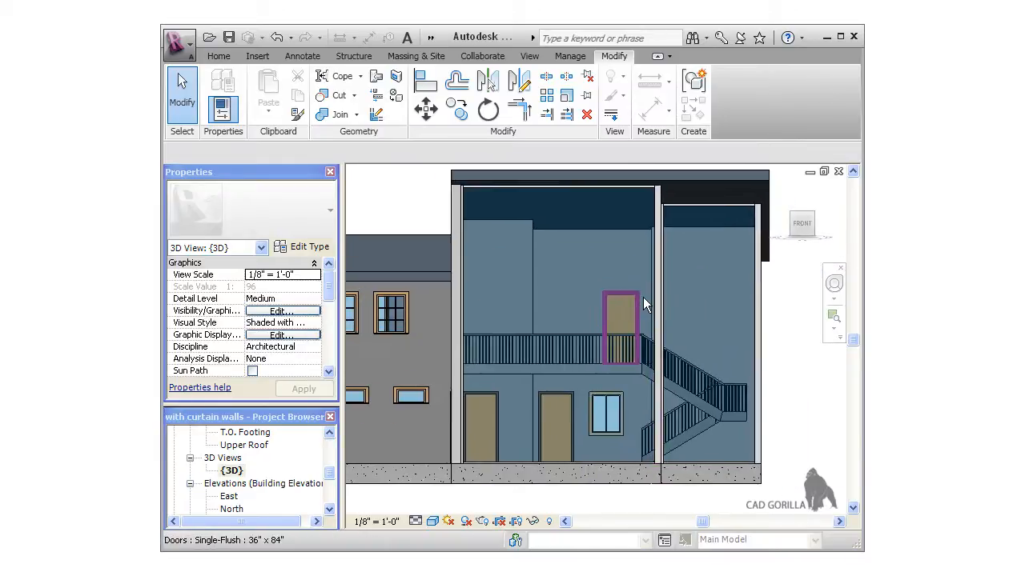
pyautogui.click(218, 56)
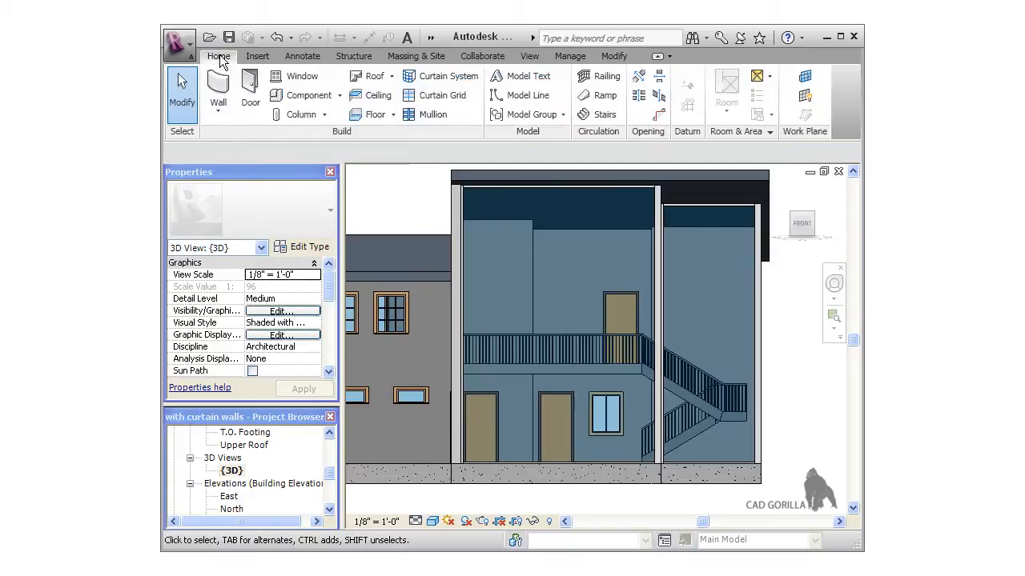
pyautogui.moveTo(444, 96)
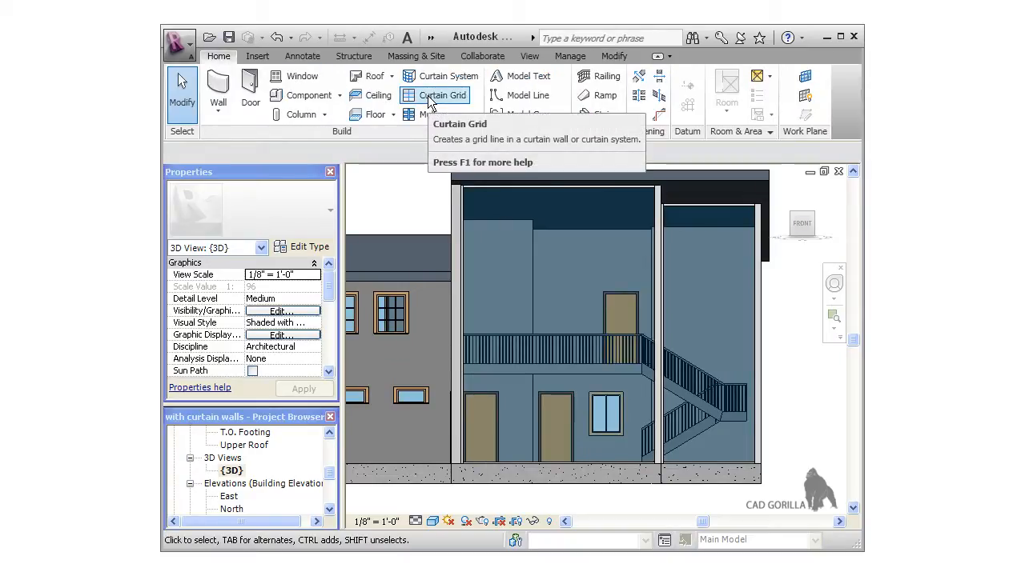
# Place a horizontal curtain grid line across the front curtain wall at balcony railing height
pyautogui.click(435, 94)
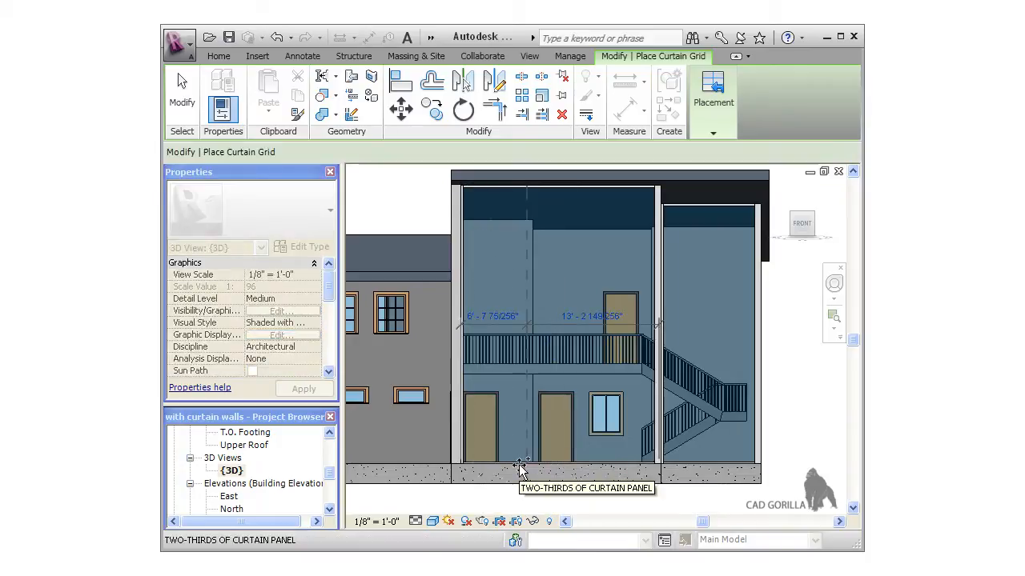
pyautogui.moveTo(516, 464)
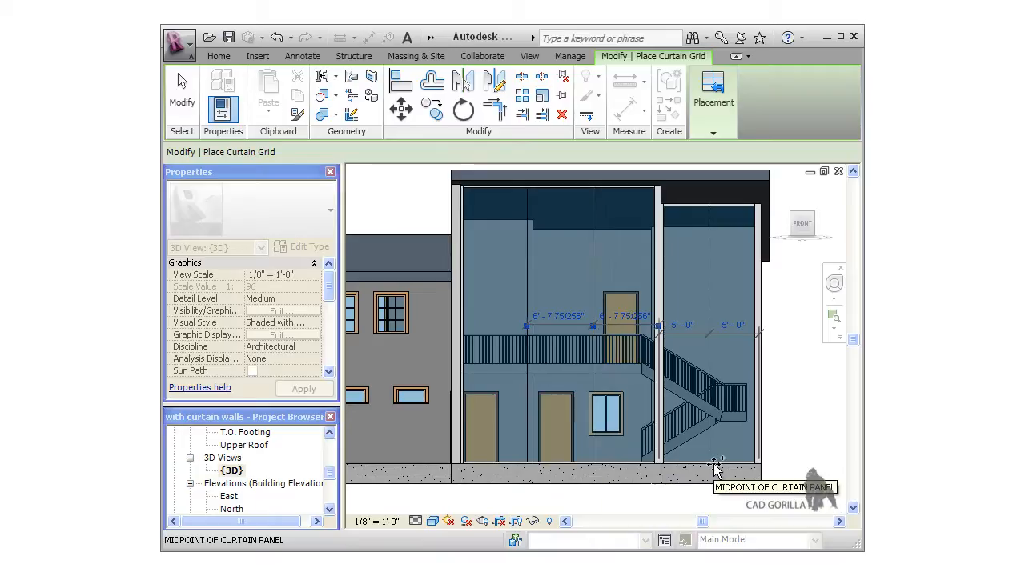
pyautogui.click(712, 464)
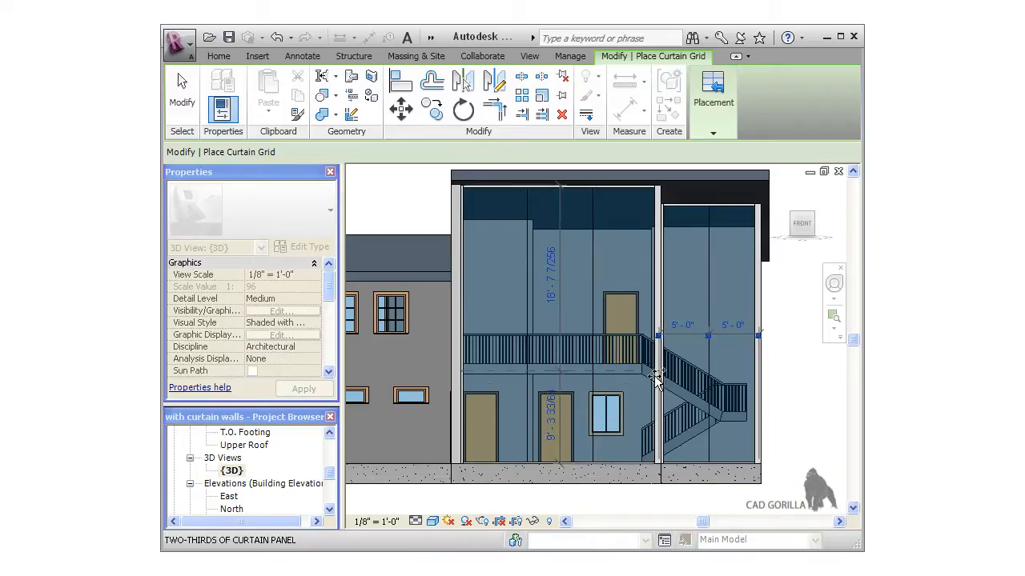
pyautogui.moveTo(654, 376)
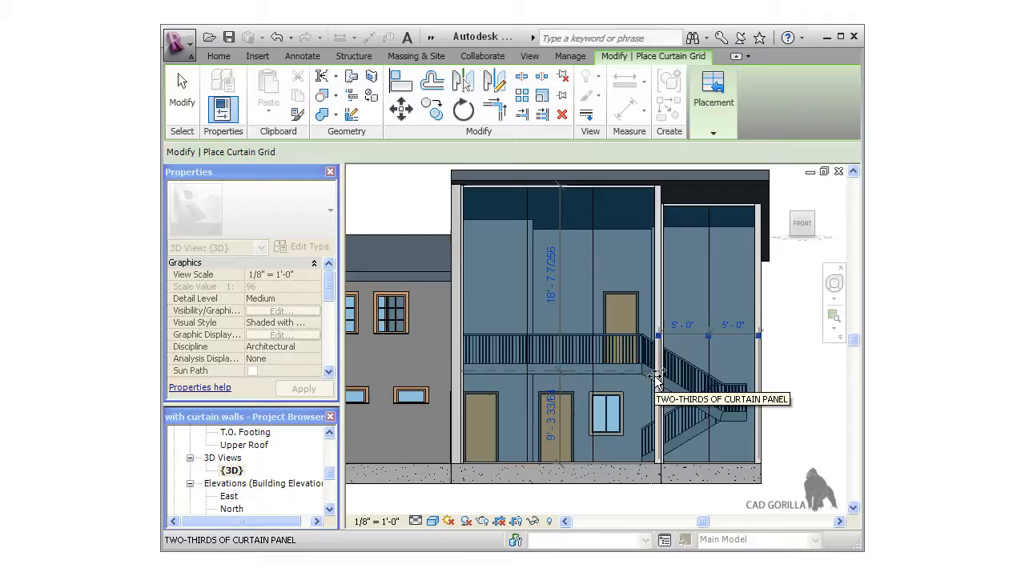
pyautogui.click(653, 377)
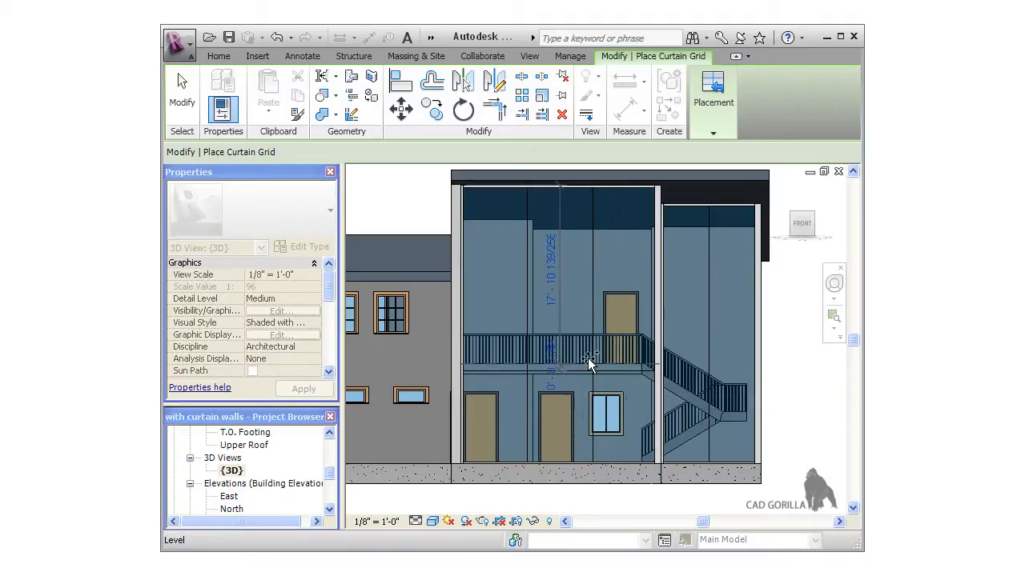
pyautogui.moveTo(596, 372)
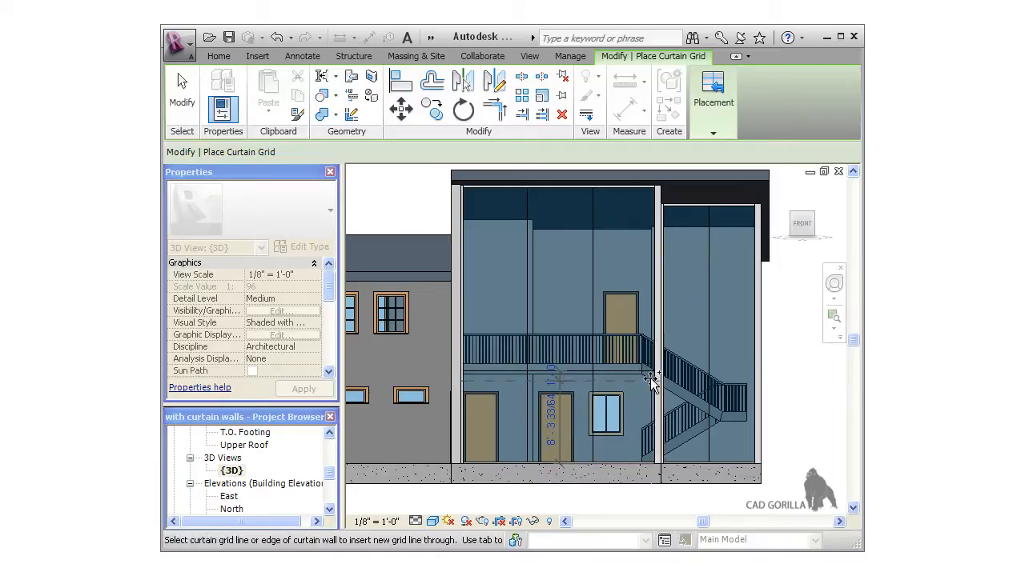
pyautogui.click(650, 382)
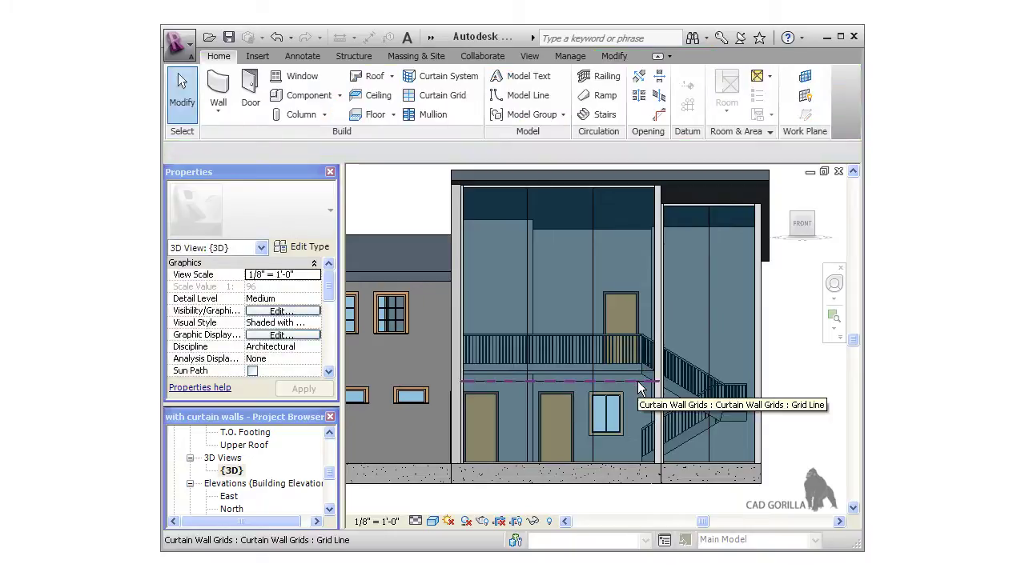
# Restart Curtain Grid and place another grid line on the front curtain wall
pyautogui.click(640, 386)
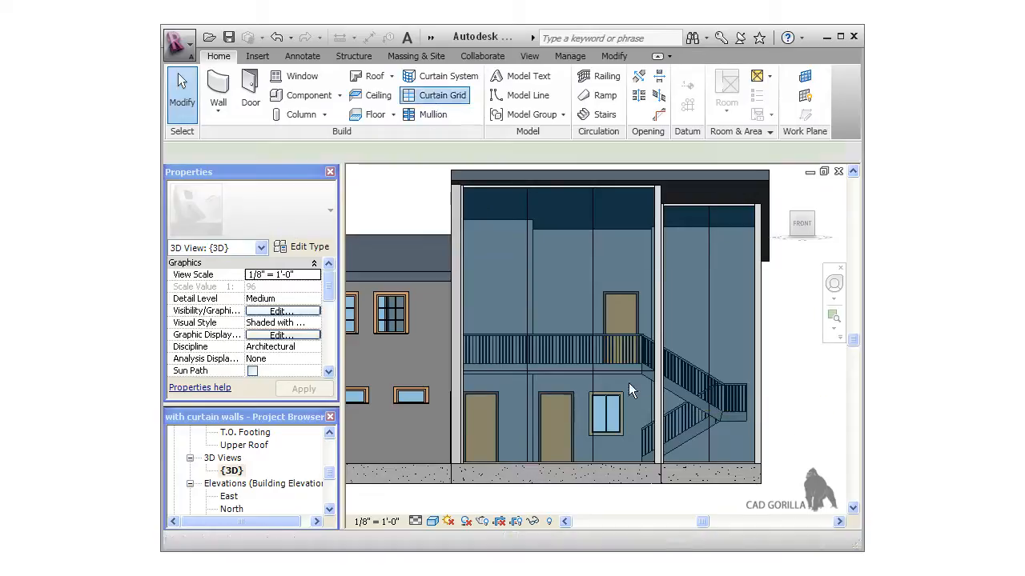
pyautogui.click(435, 96)
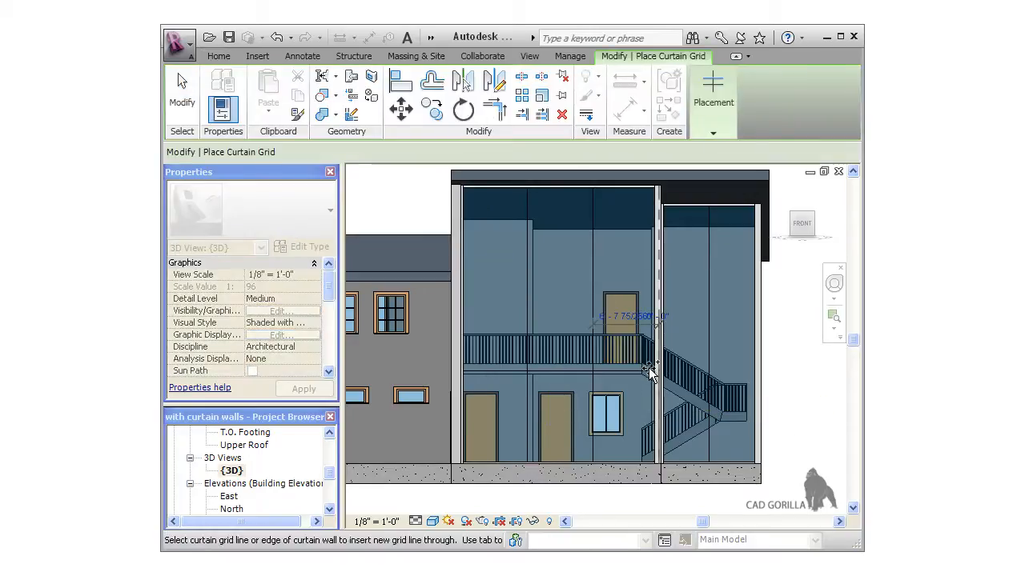
pyautogui.moveTo(664, 376)
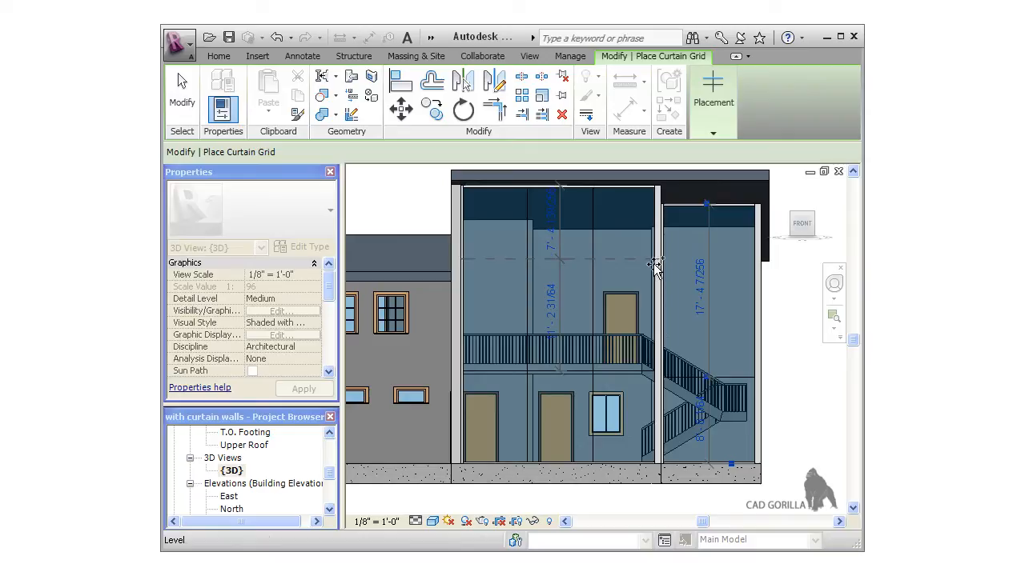
pyautogui.moveTo(653, 264)
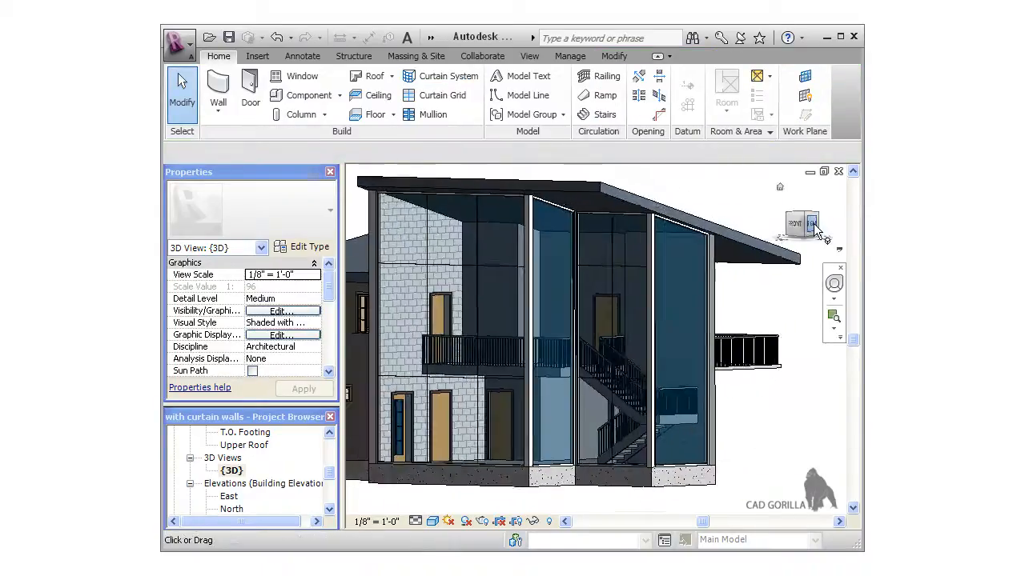
# Turn the view to the house's side and place a grid line on the side curtain wall
pyautogui.click(810, 224)
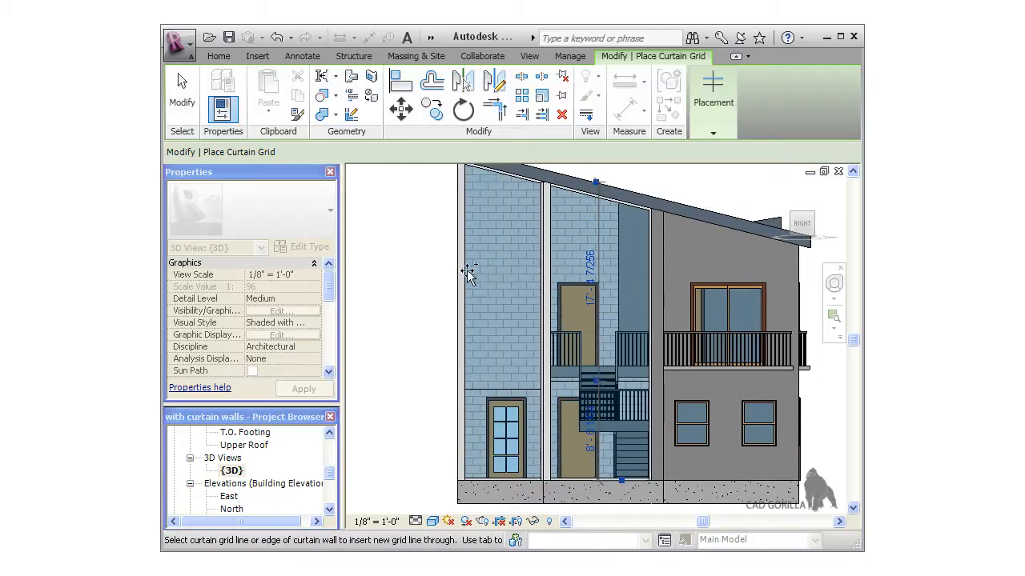
pyautogui.click(549, 266)
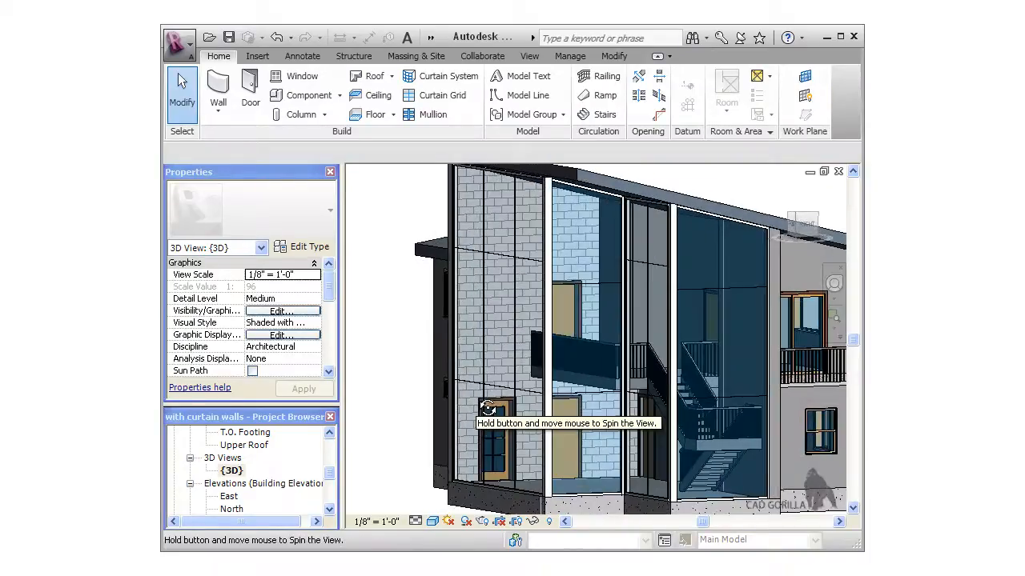
# Orbit to the side walls and select a grid line to inspect it, then deselect
pyautogui.click(488, 320)
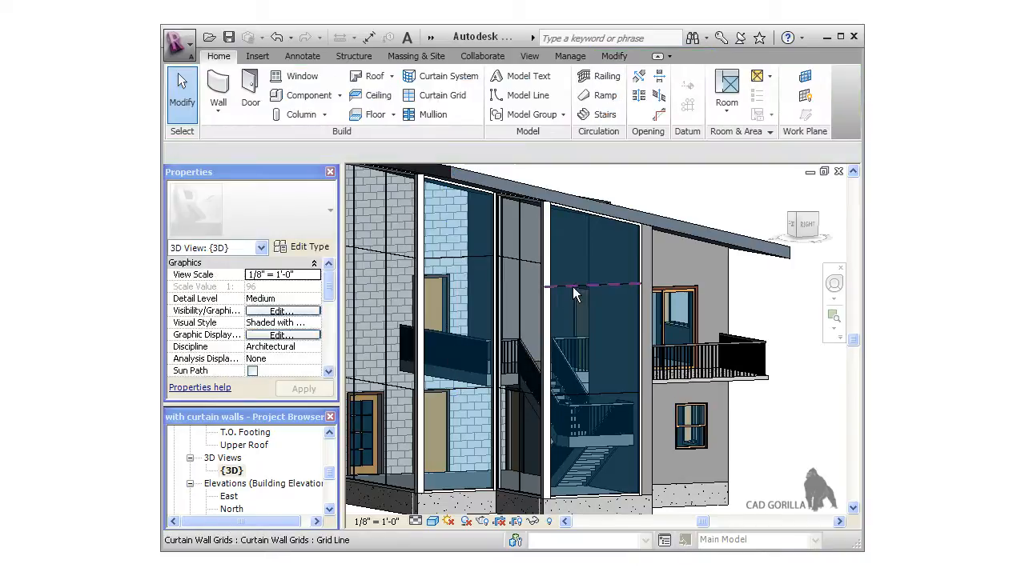
pyautogui.click(584, 291)
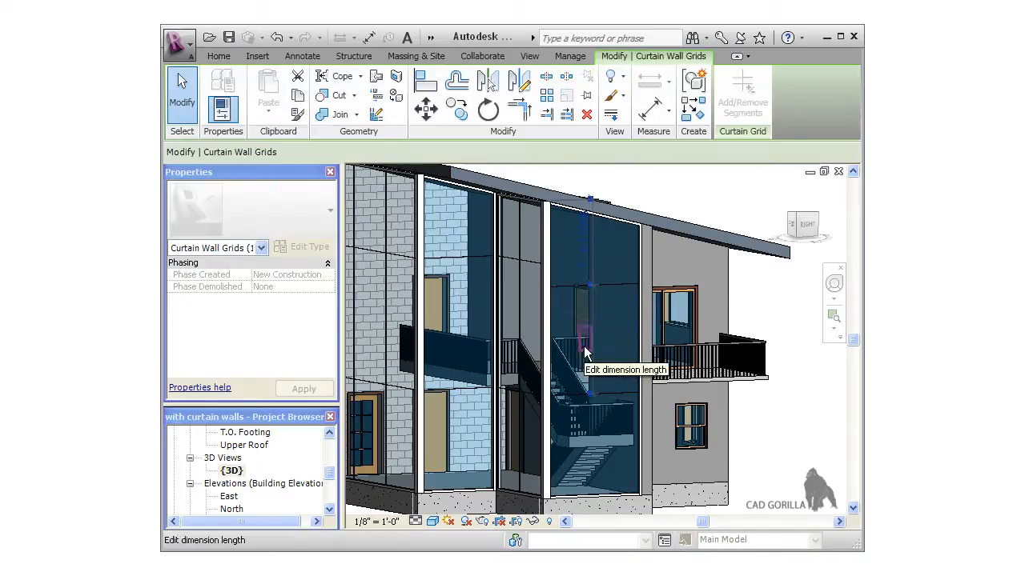
pyautogui.click(586, 353)
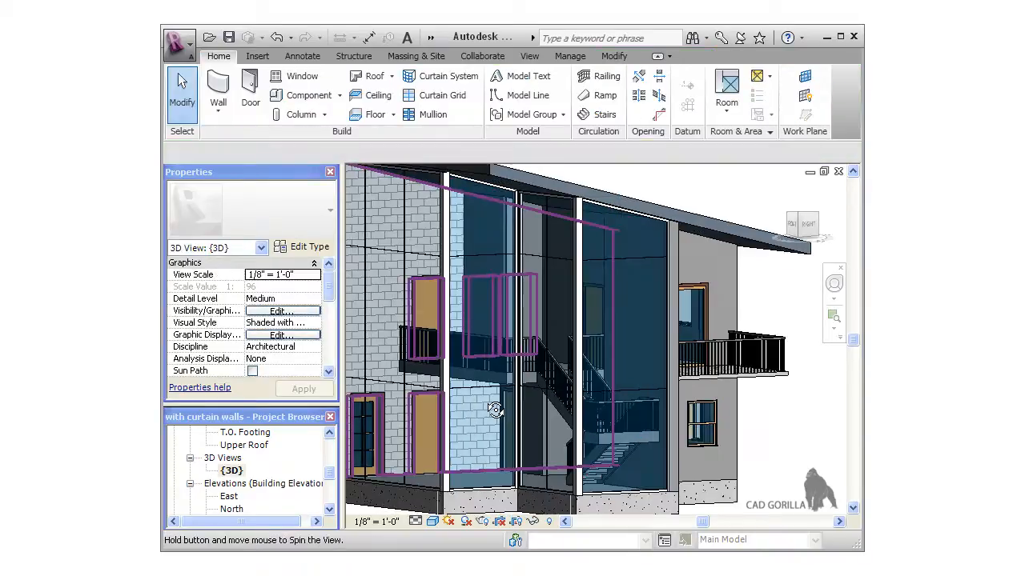
pyautogui.moveTo(497, 410); pyautogui.dragTo(504, 418)
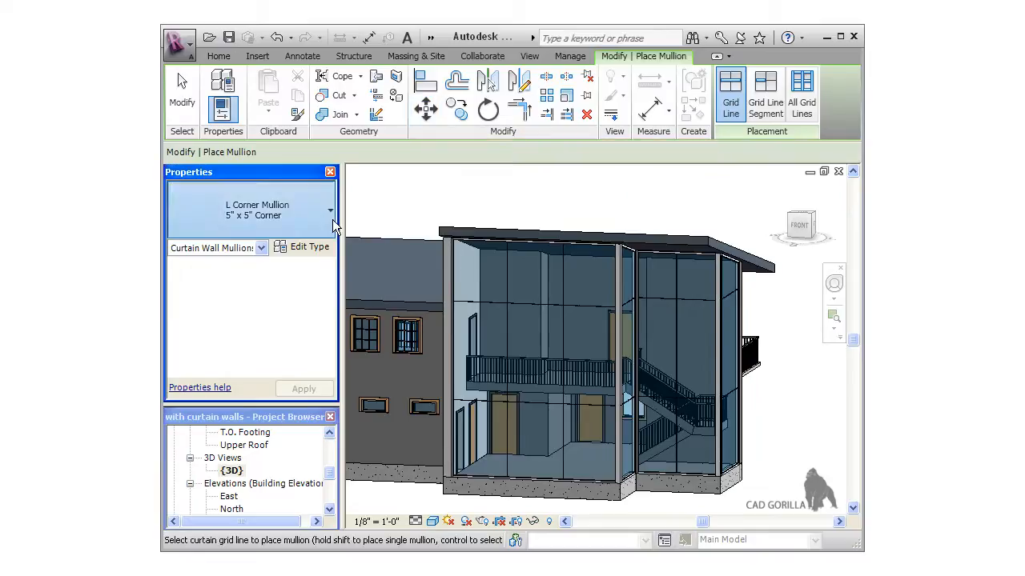
# Switch the mullion type to Rectangular Mullion 2.5" x 5" for placing on the grid lines
pyautogui.click(329, 210)
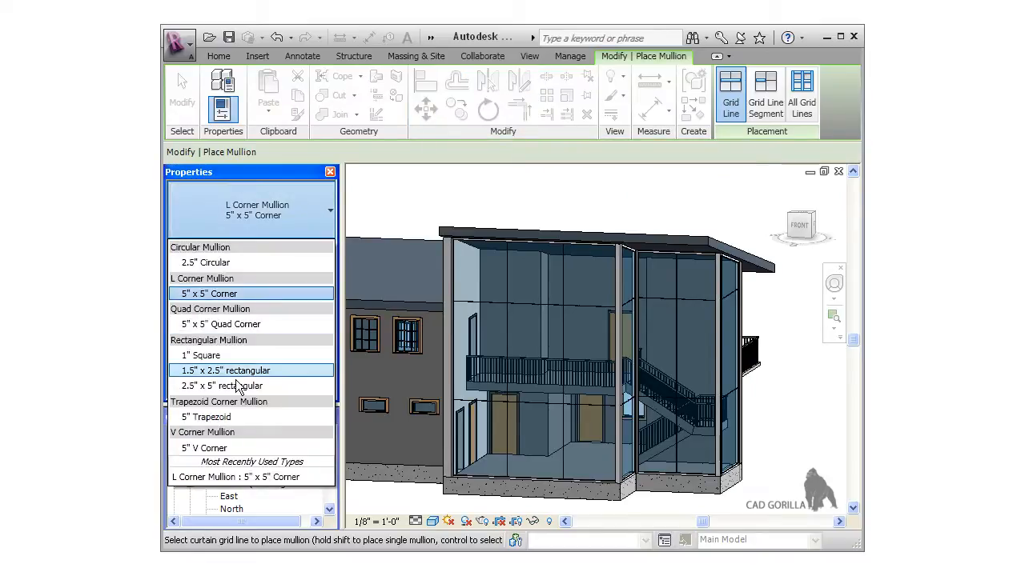
pyautogui.click(224, 386)
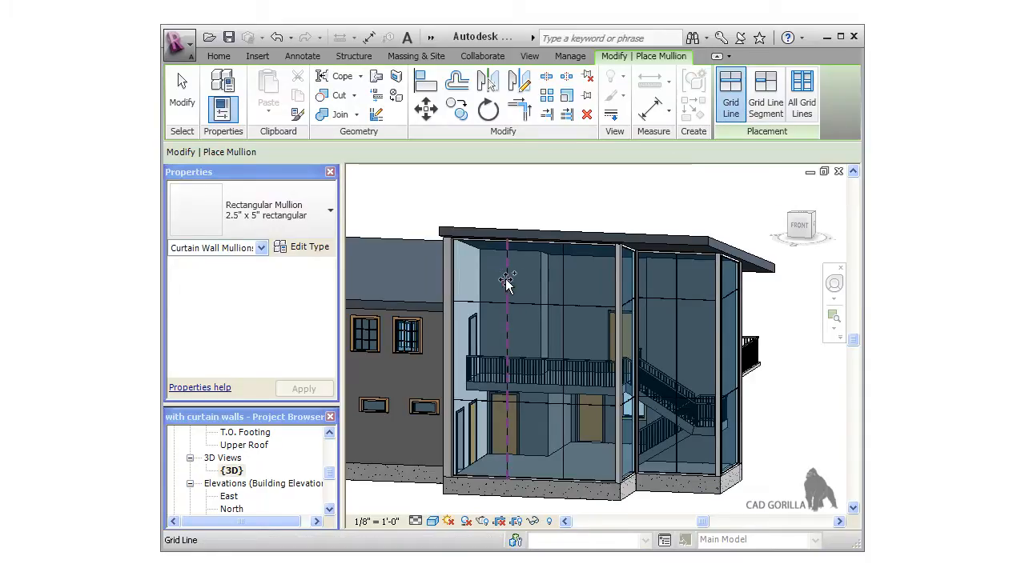
pyautogui.moveTo(564, 285)
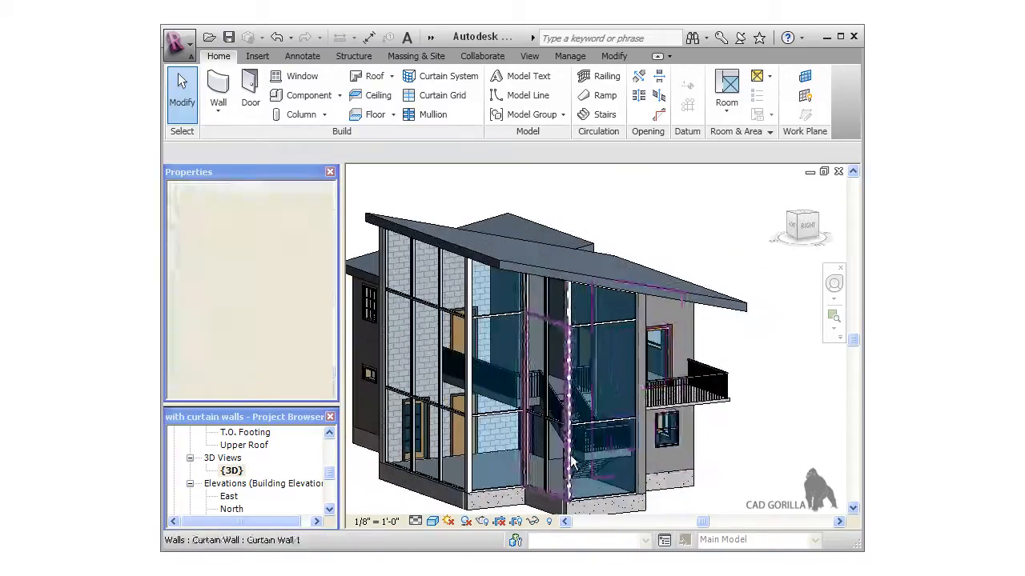
# Place rectangular mullions on the last grid lines and orbit to view the house's other side
pyautogui.click(653, 280)
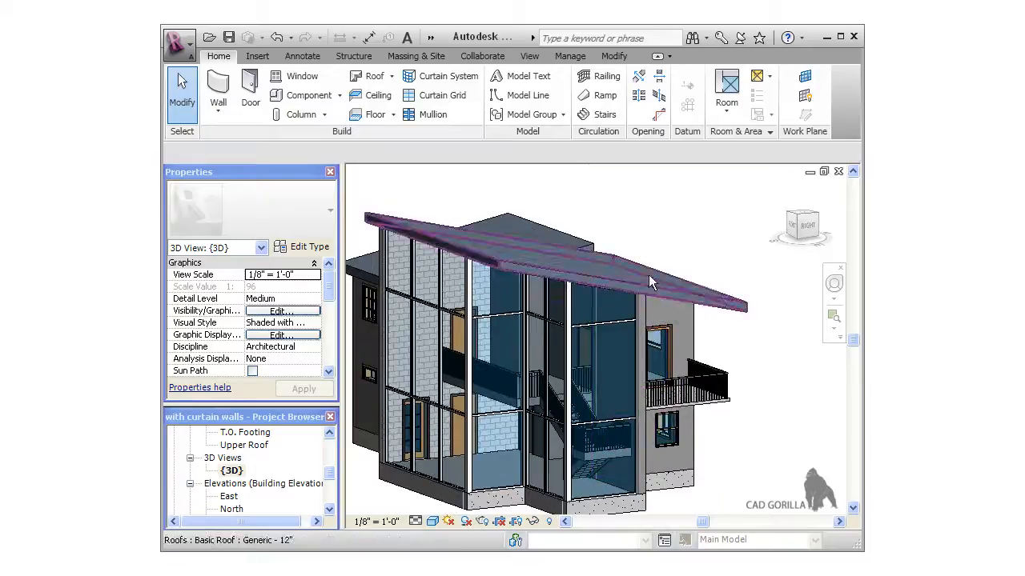
pyautogui.click(503, 490)
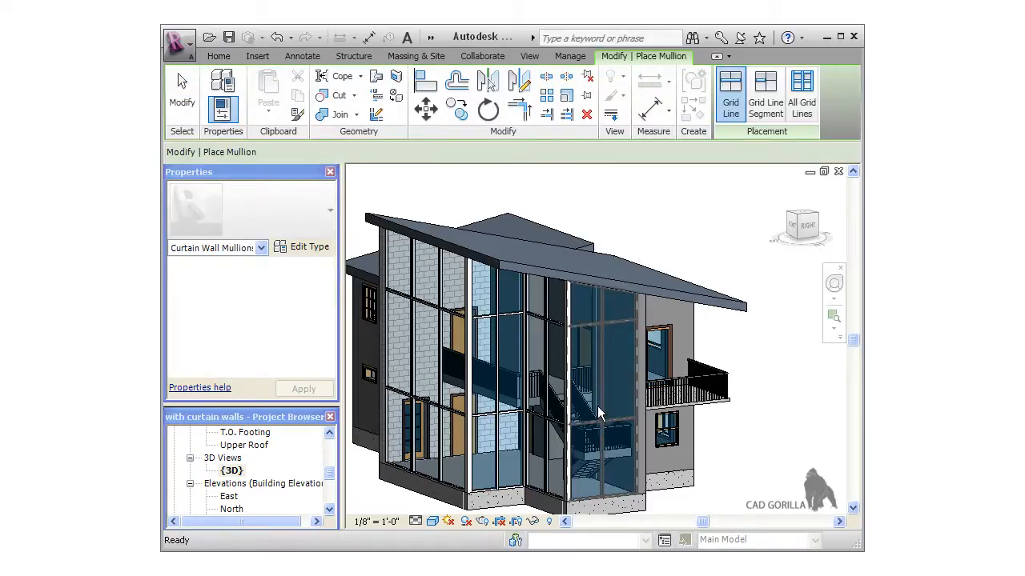
pyautogui.click(503, 413)
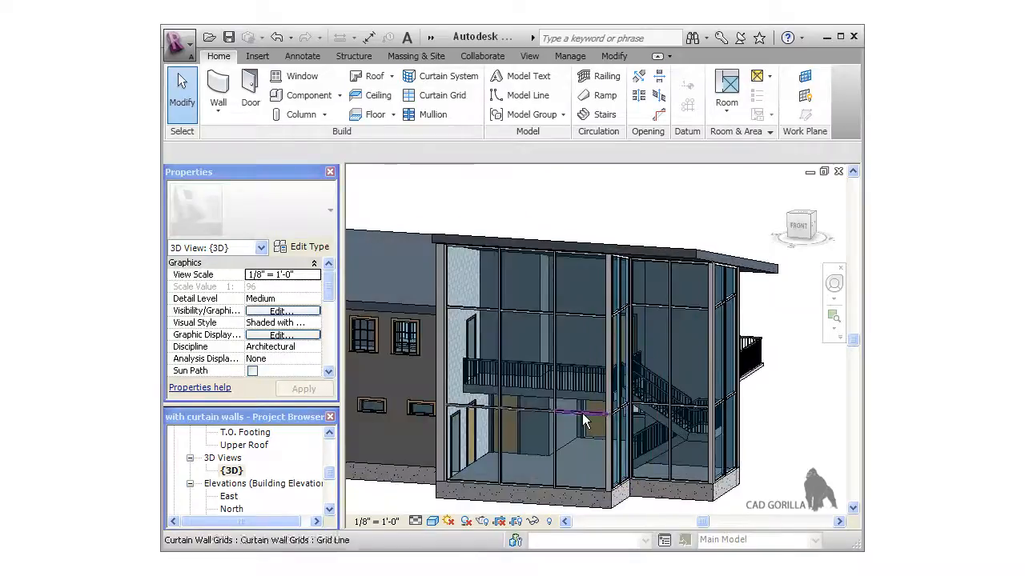
pyautogui.moveTo(584, 420); pyautogui.dragTo(573, 429)
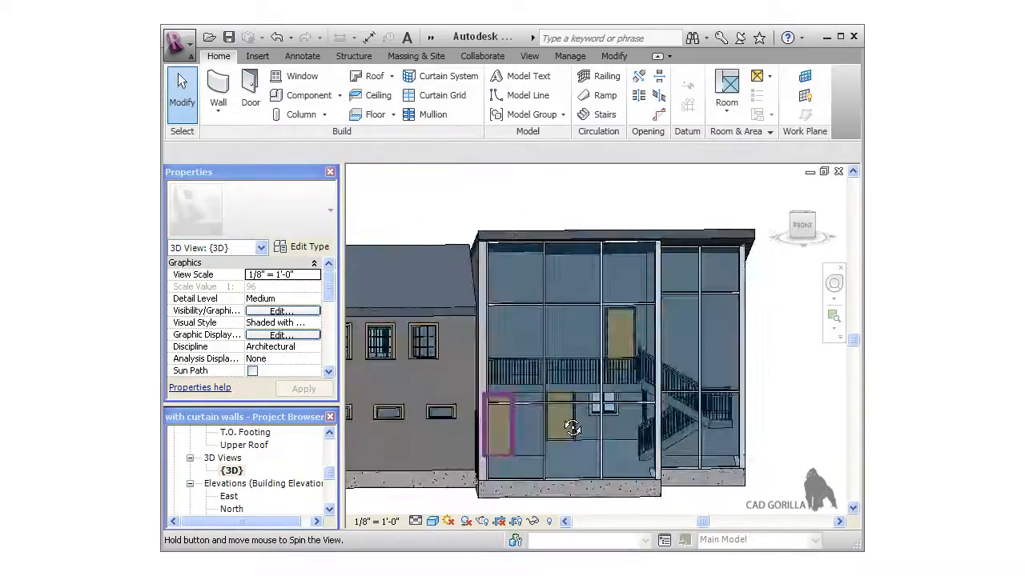
pyautogui.moveTo(573, 429); pyautogui.dragTo(592, 447)
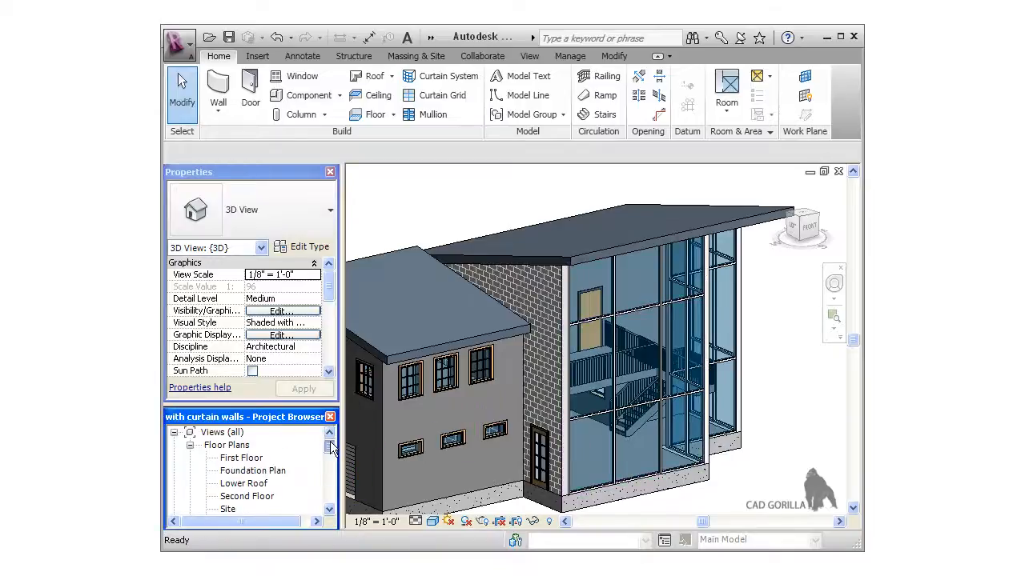
pyautogui.doubleClick(240, 457)
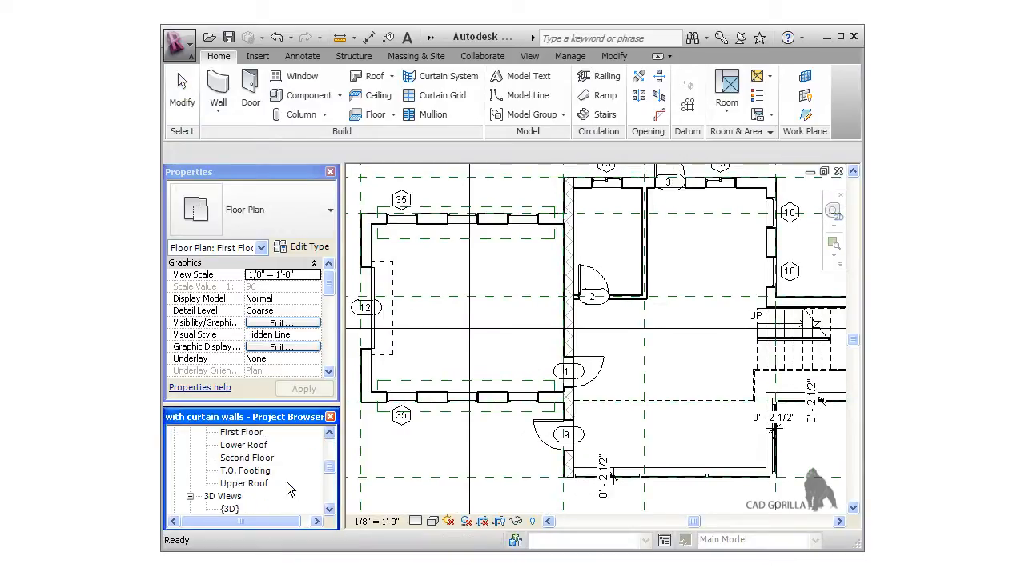
pyautogui.doubleClick(231, 509)
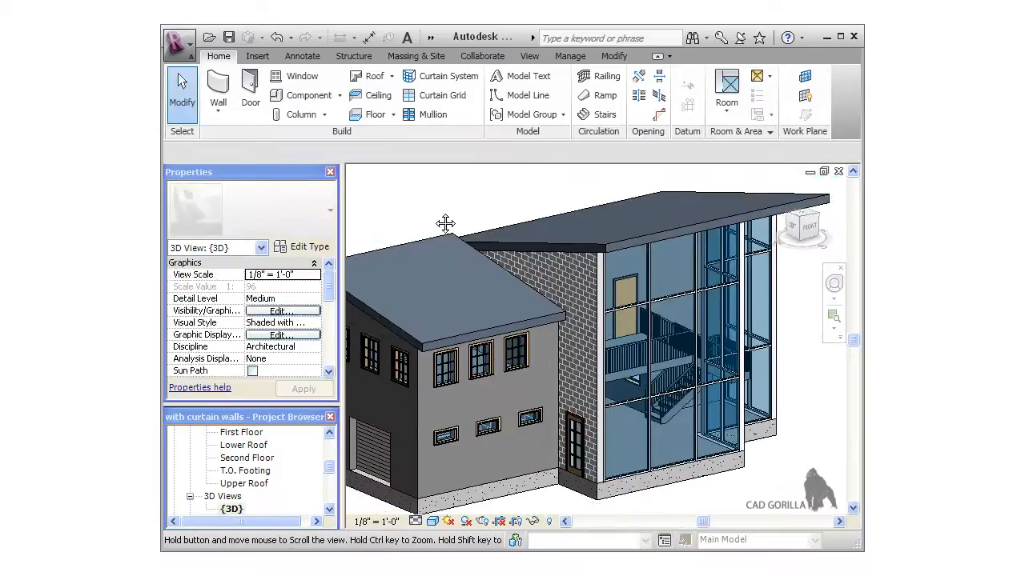
pyautogui.moveTo(445, 224); pyautogui.dragTo(458, 211)
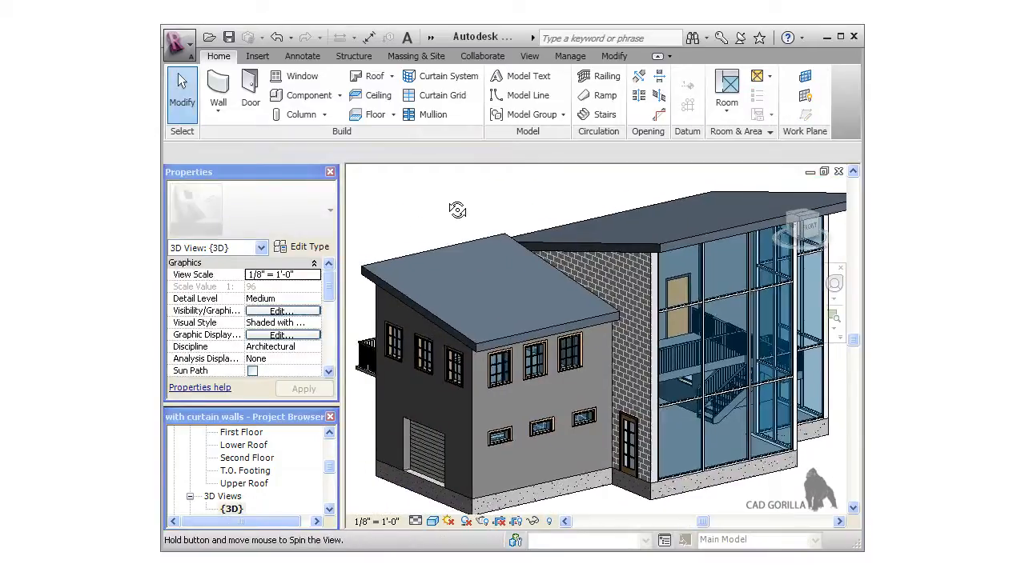